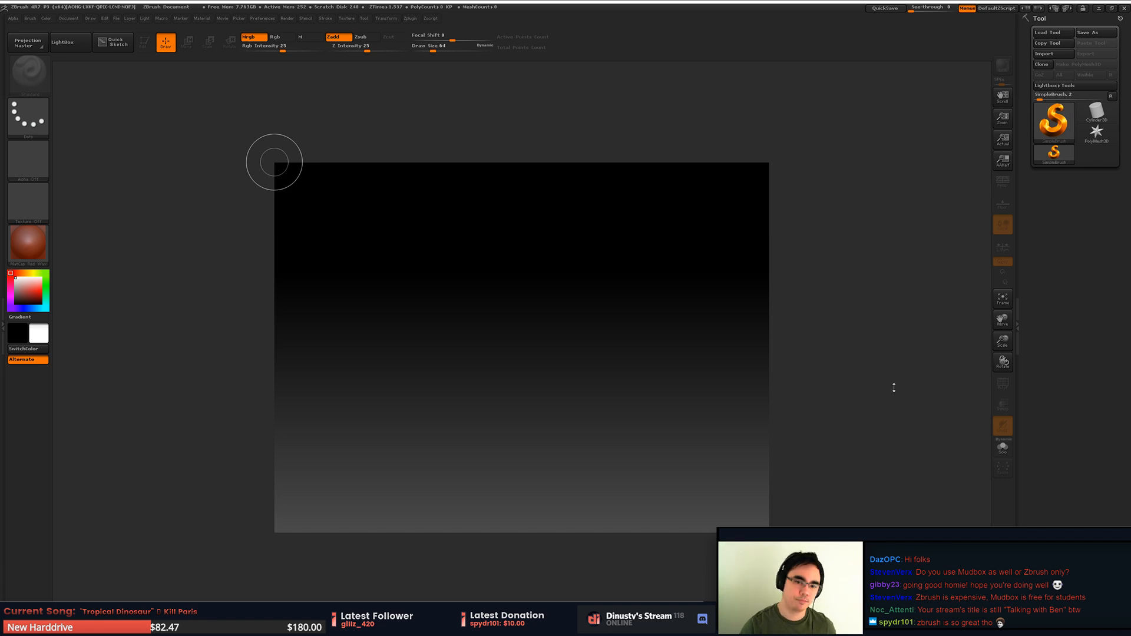
mouse_move(882, 375)
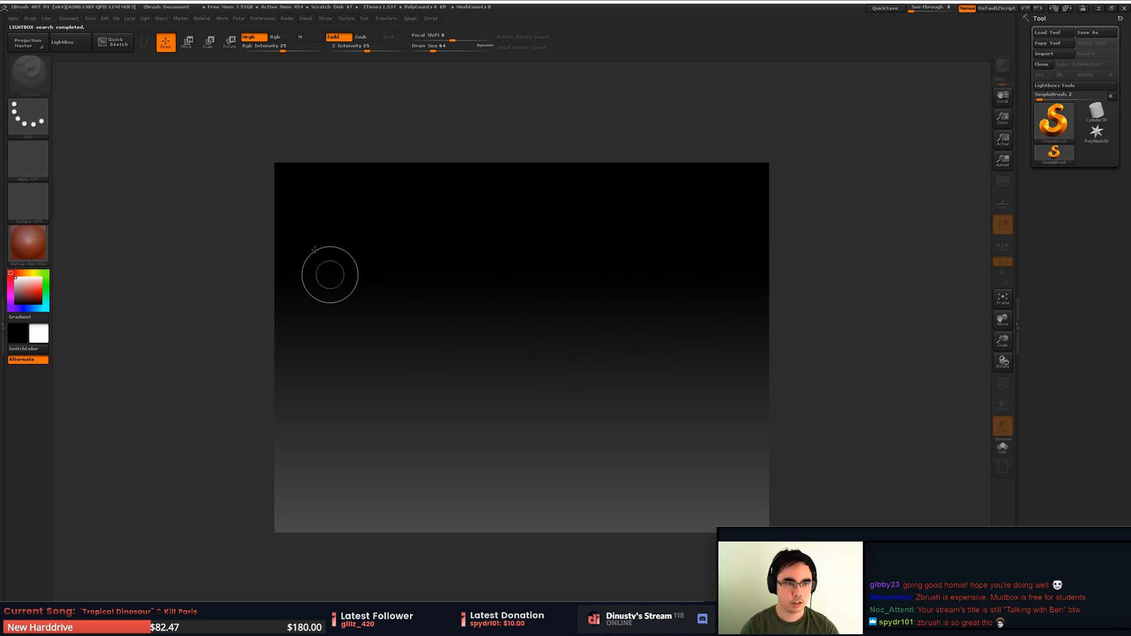
Start a new document from the Document menu, declining to save the old one.
left_click(68, 18)
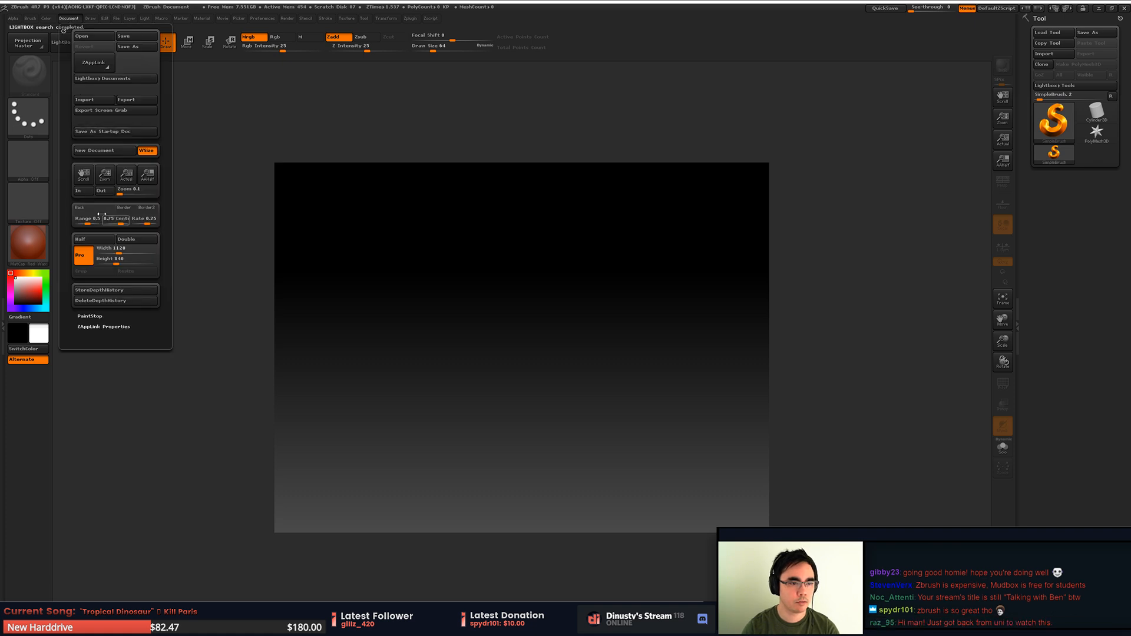
left_click(96, 150)
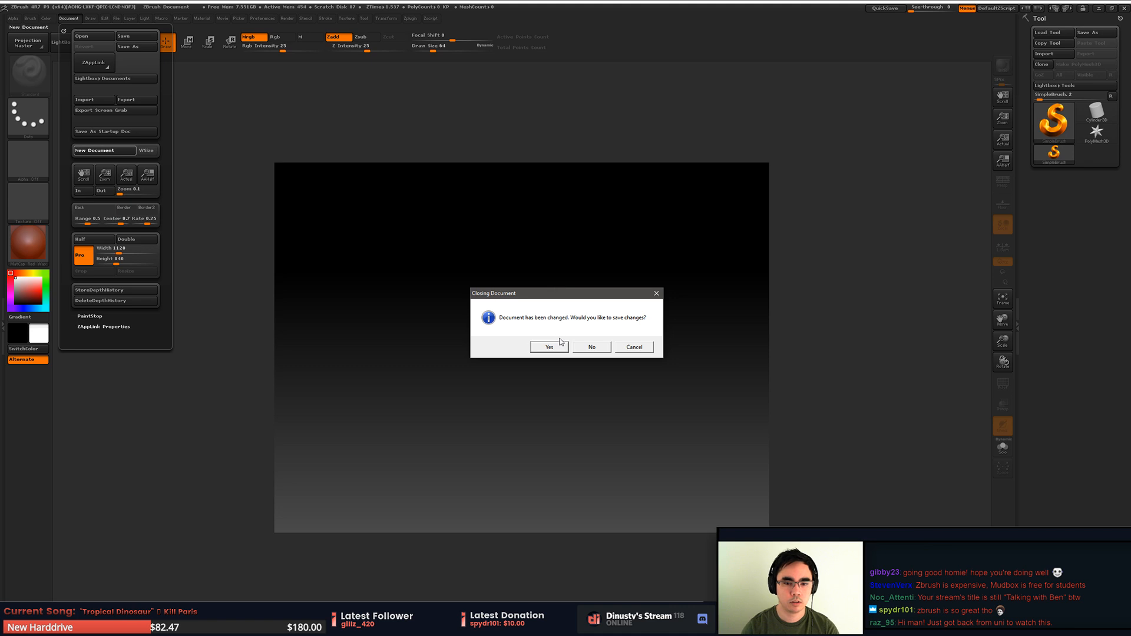
left_click(591, 346)
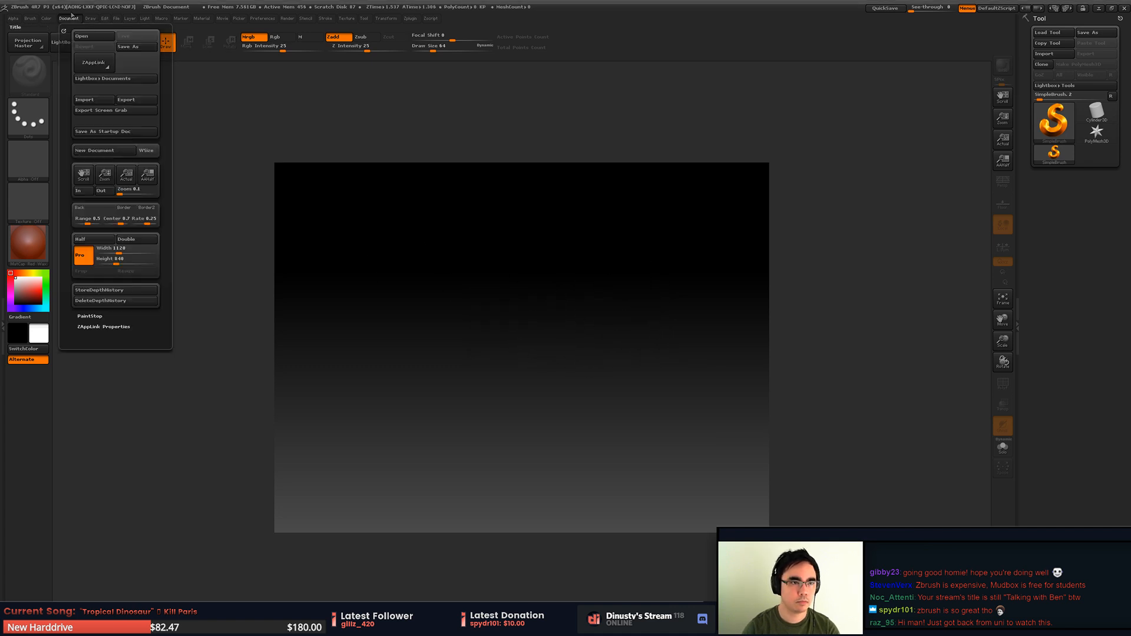
Choose the ZSphere tool from the Tool palette picker.
left_click(104, 150)
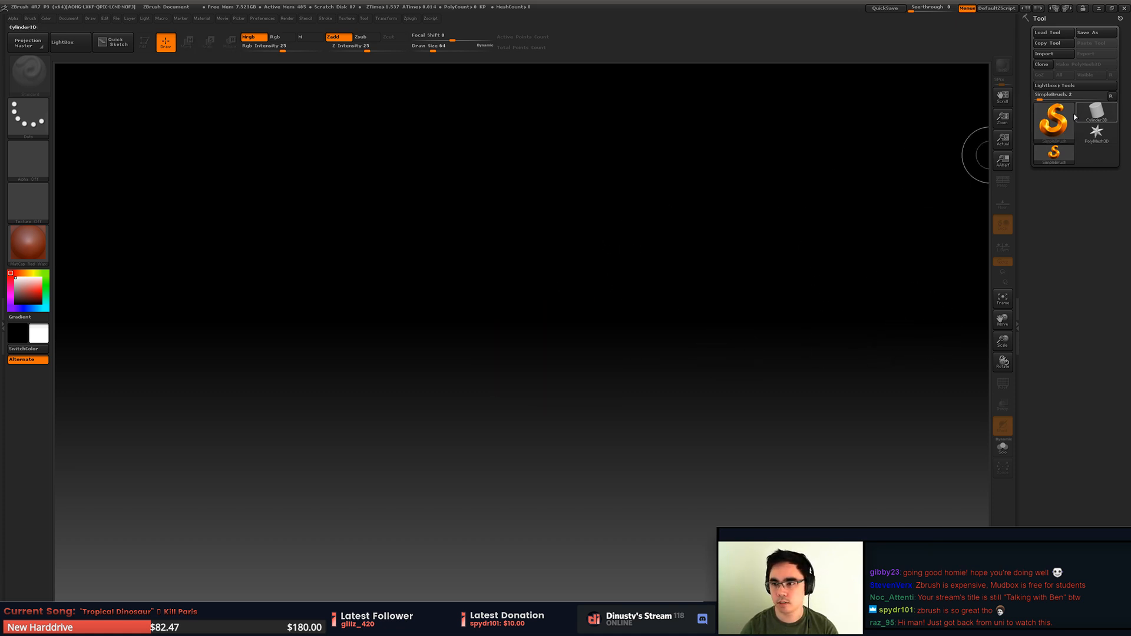
left_click(1052, 123)
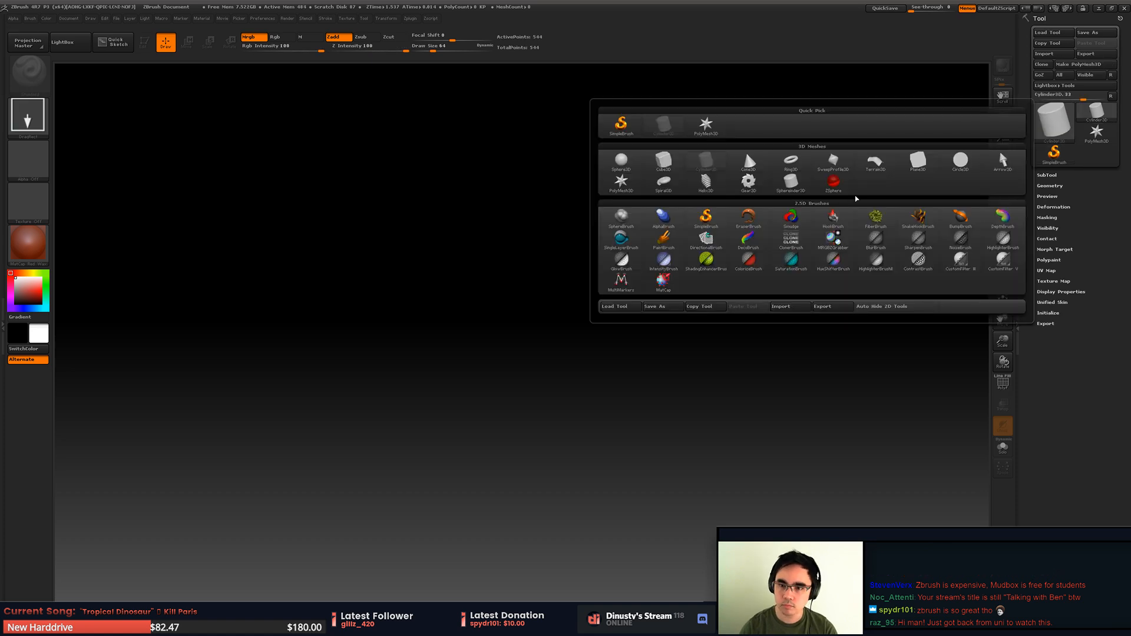
left_click(833, 163)
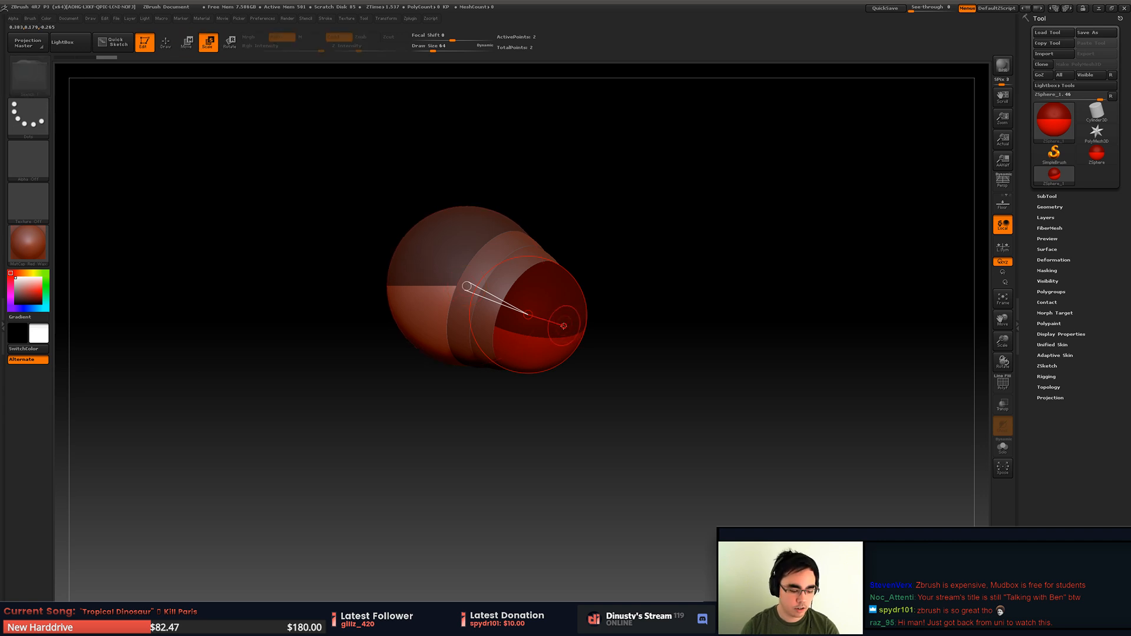
Bend the ZSphere chain into a limb shape and expand the ZSketch options.
left_click(230, 43)
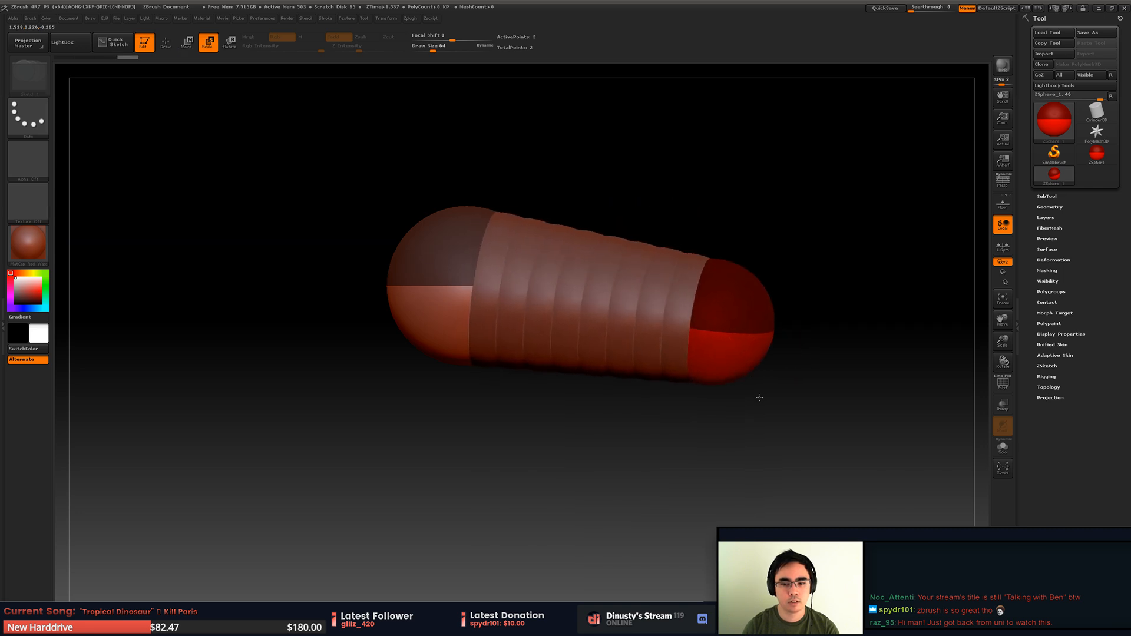
left_click_drag(466, 285, 753, 346)
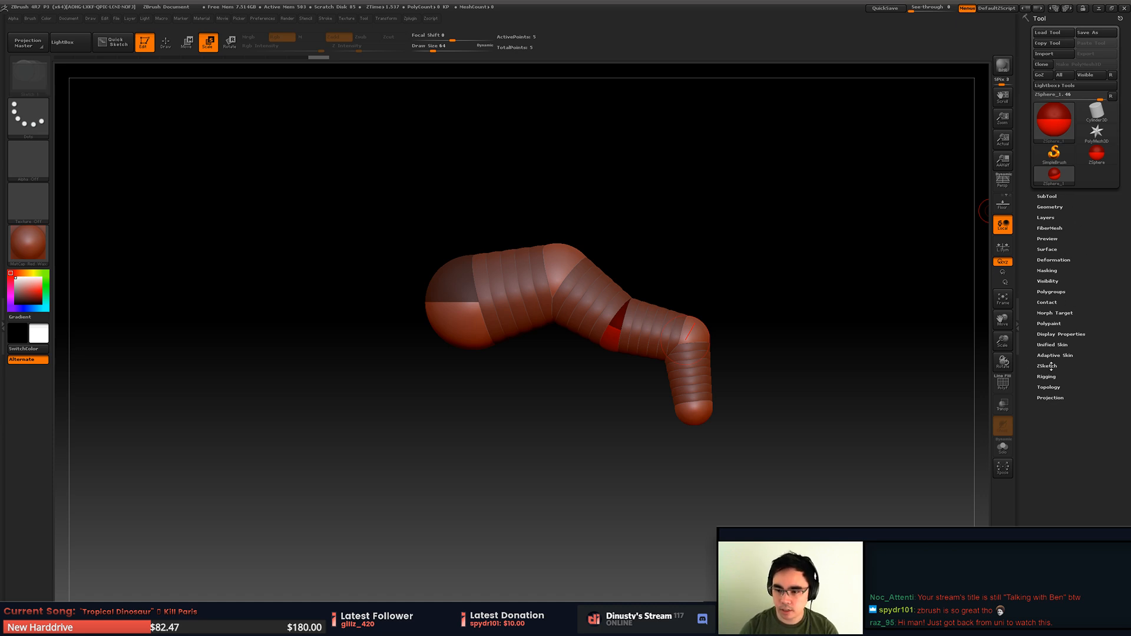
left_click(1047, 366)
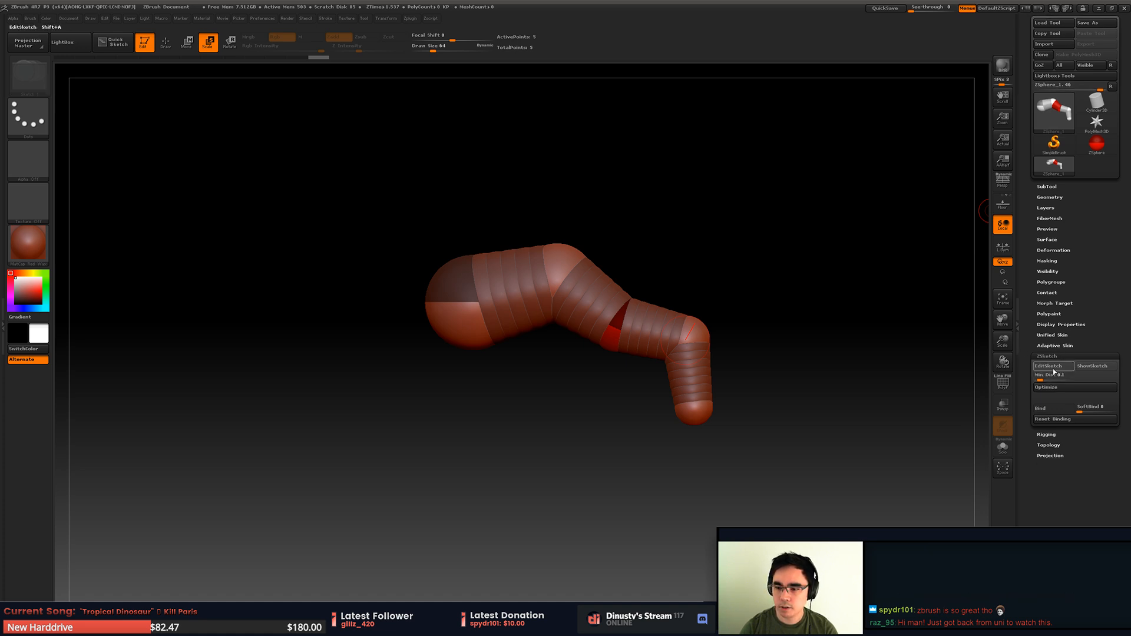
Enable EditSketch and sketch a long clay strand across the armature.
left_click(1053, 366)
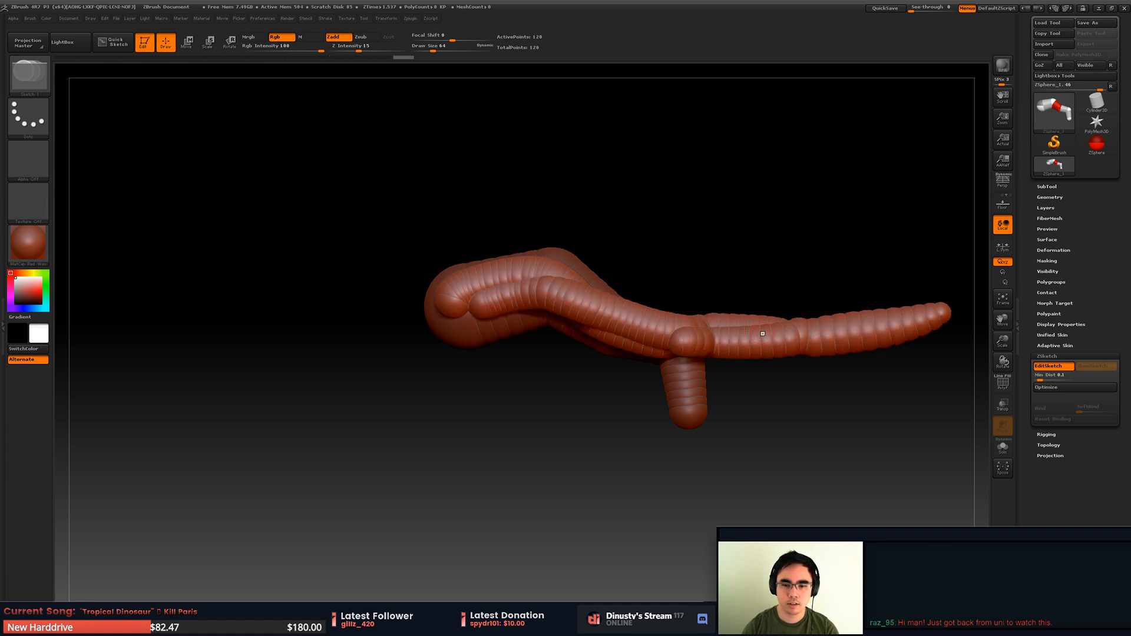
left_click_drag(763, 332, 613, 180)
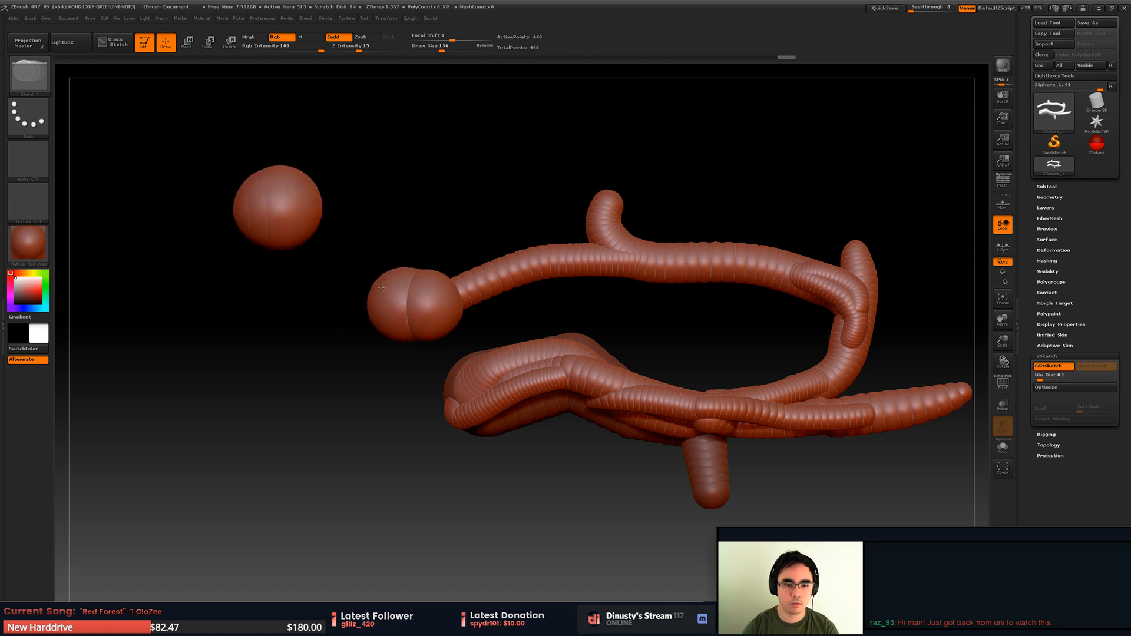
Zoom in and sketch strands linking the two sketched spheres.
left_click_drag(382, 289, 321, 224)
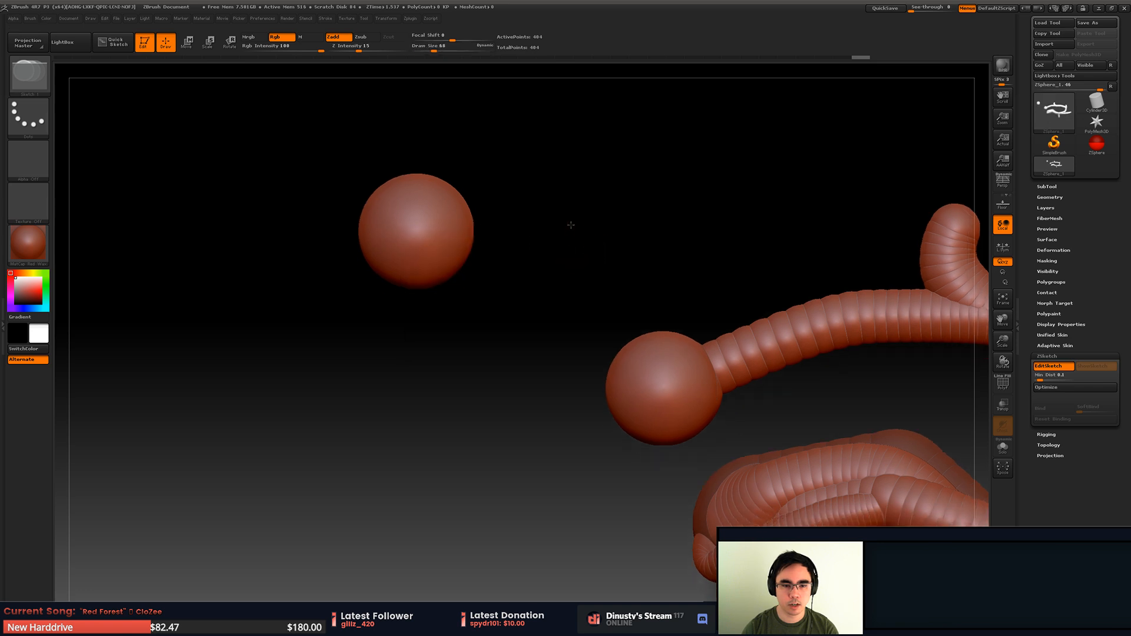
left_click_drag(570, 226, 533, 289)
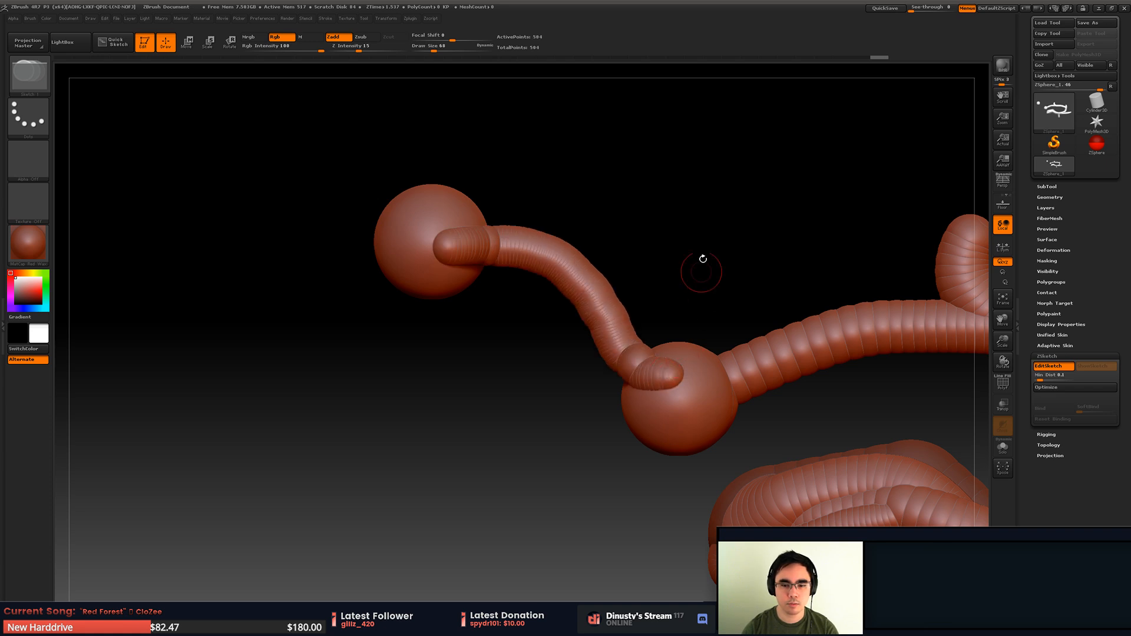
left_click_drag(700, 271, 612, 301)
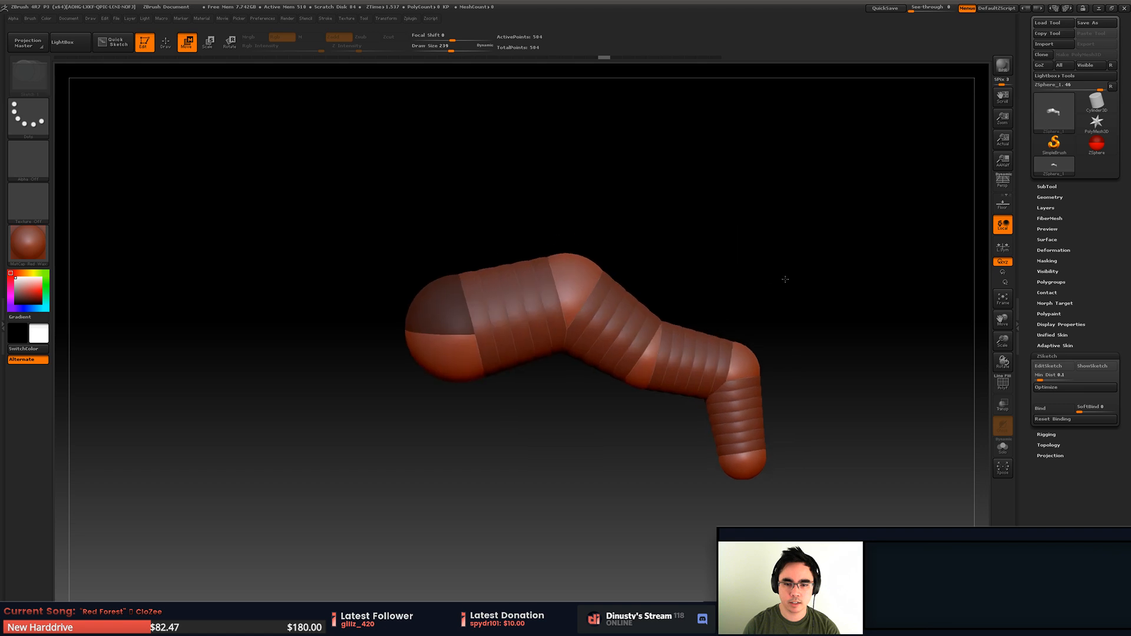
left_click(1052, 365)
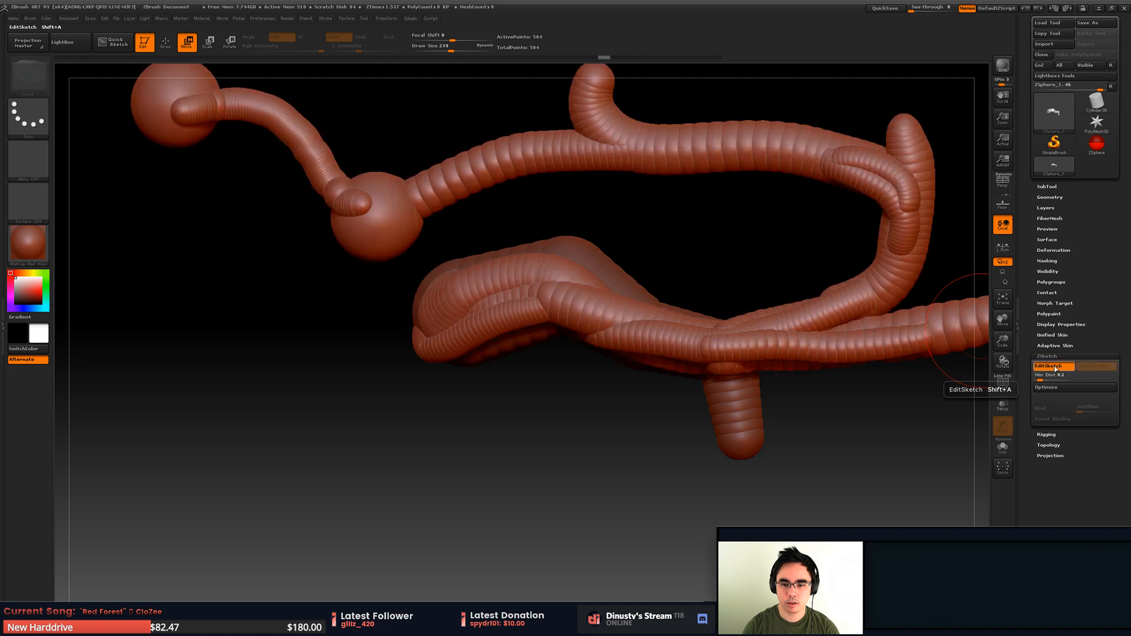
left_click(1050, 366)
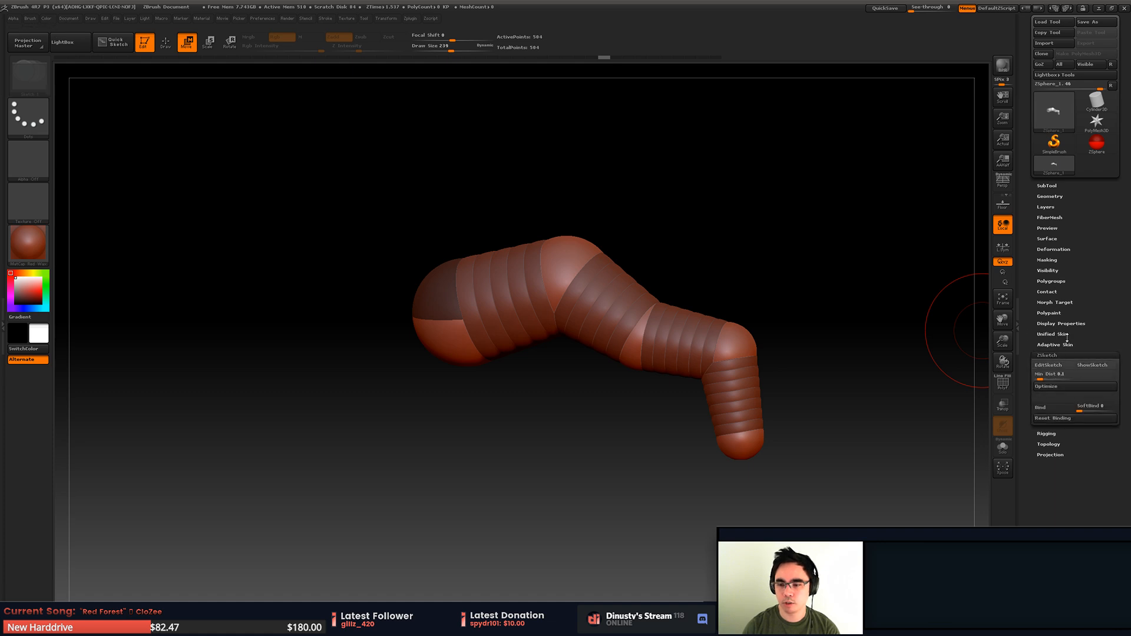
Turn on Unified Skin Preview and orbit the skinned knot to inspect it.
left_click(1060, 323)
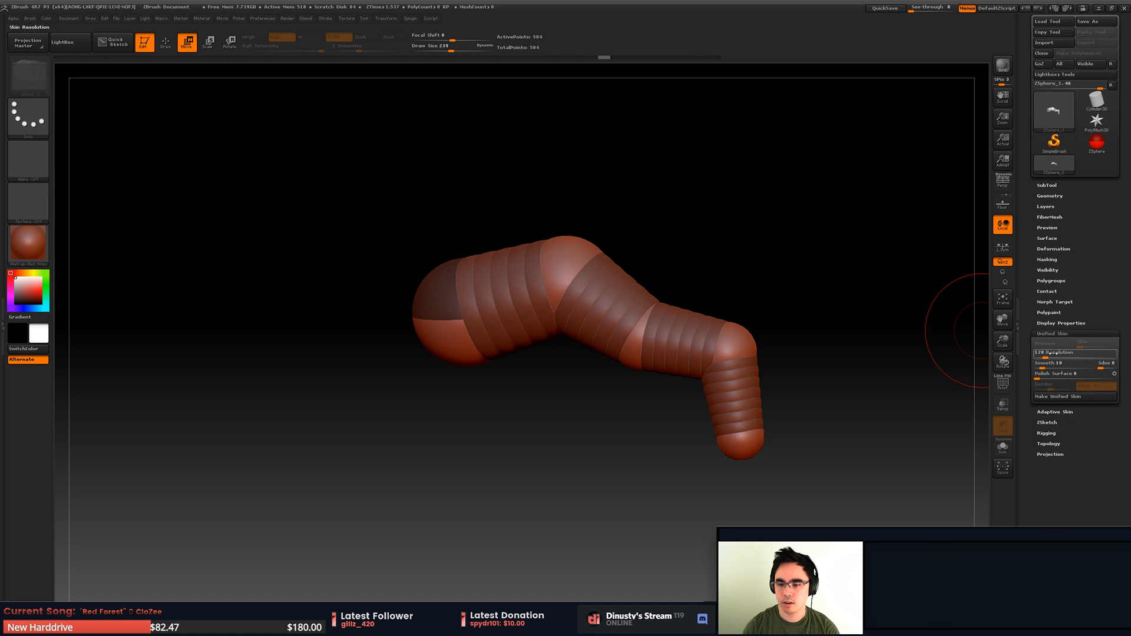
left_click(1056, 343)
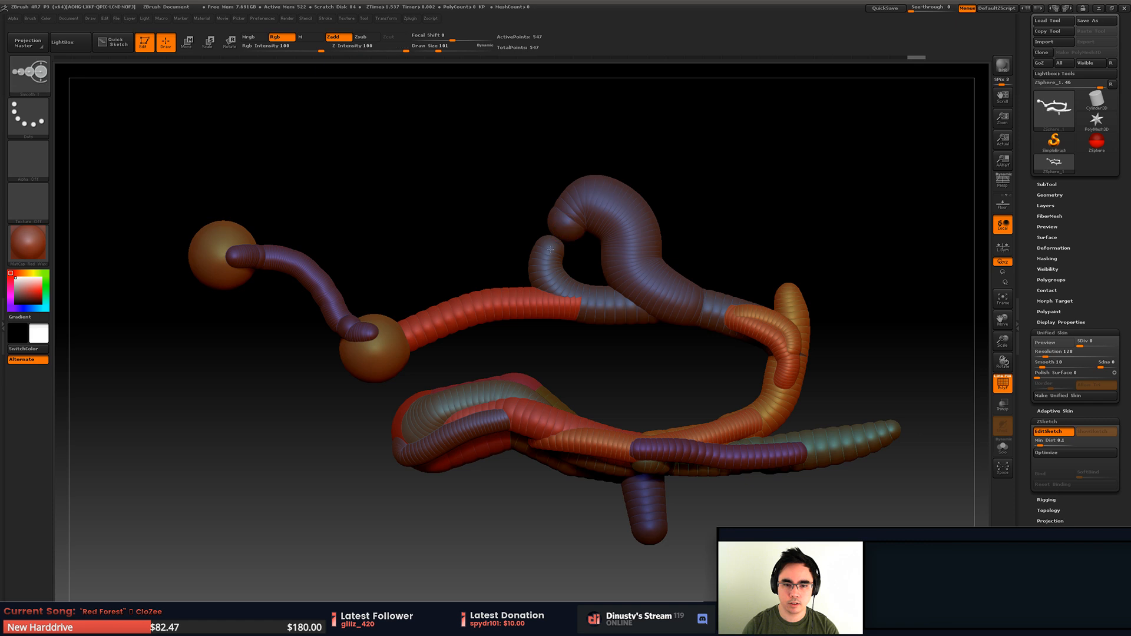
left_click(551, 249)
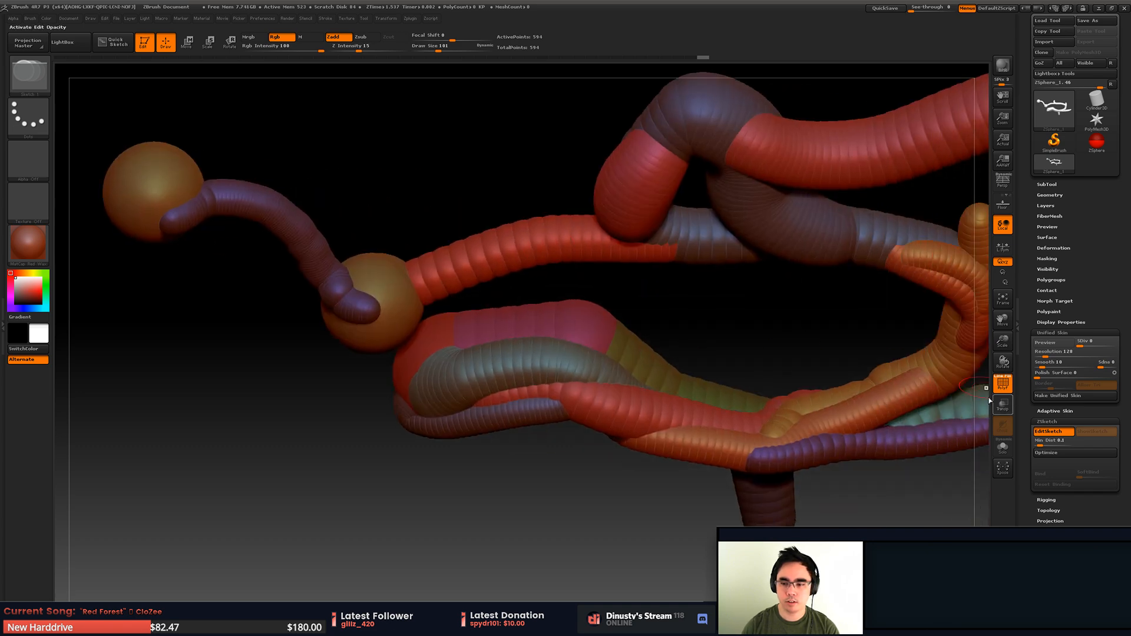
left_click(1048, 343)
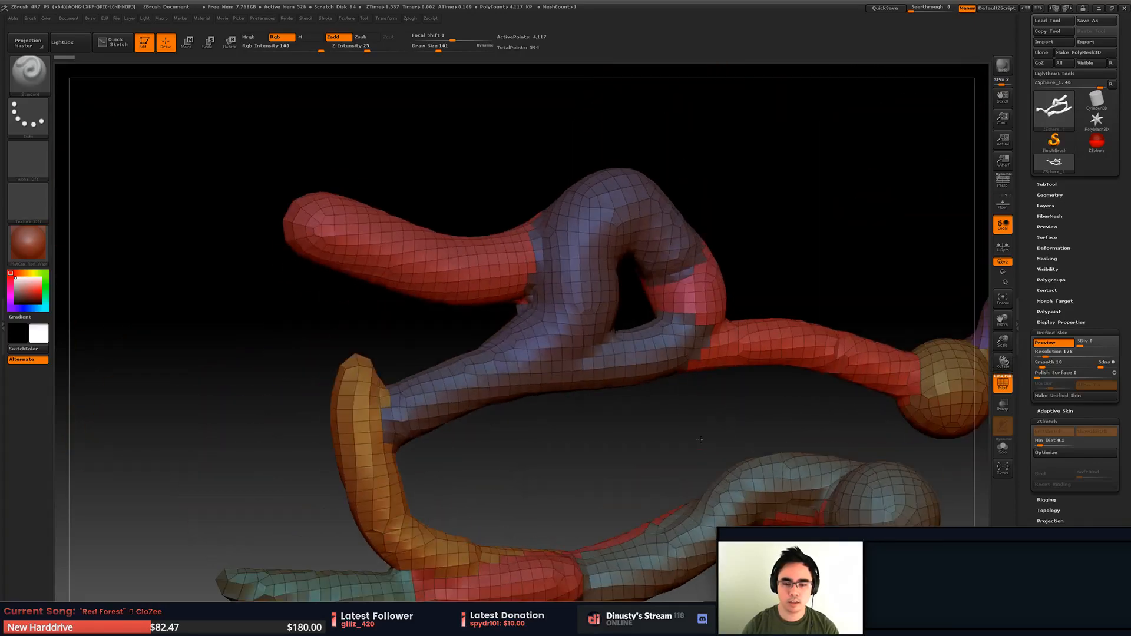
left_click_drag(700, 440, 639, 387)
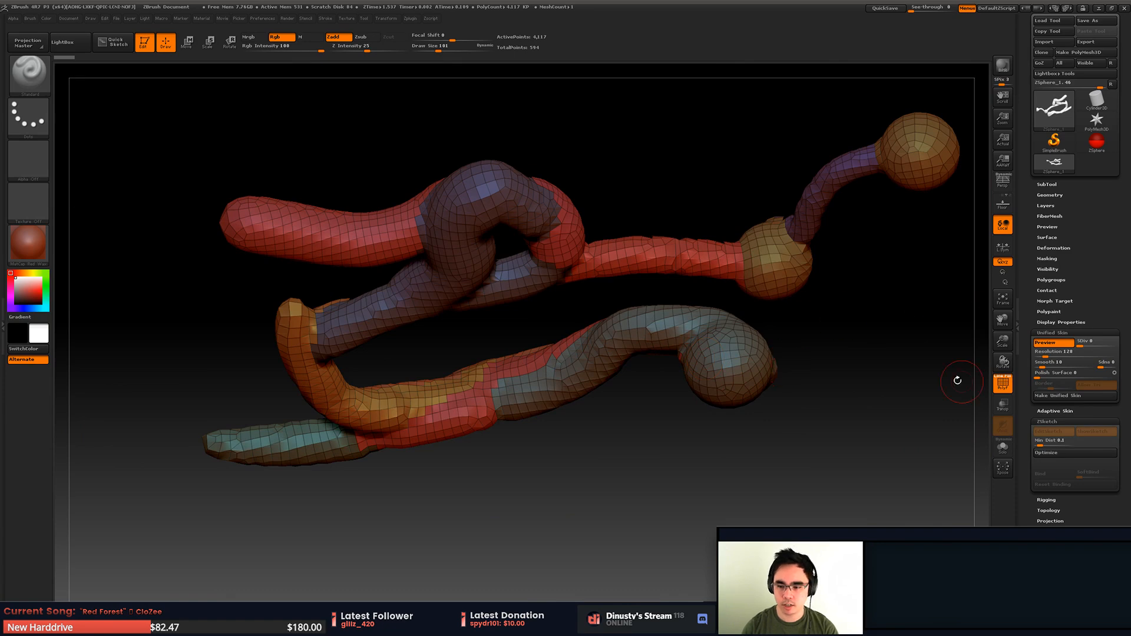
Turn Preview off to return to the raw sketch strokes and rotate the view.
left_click(1044, 342)
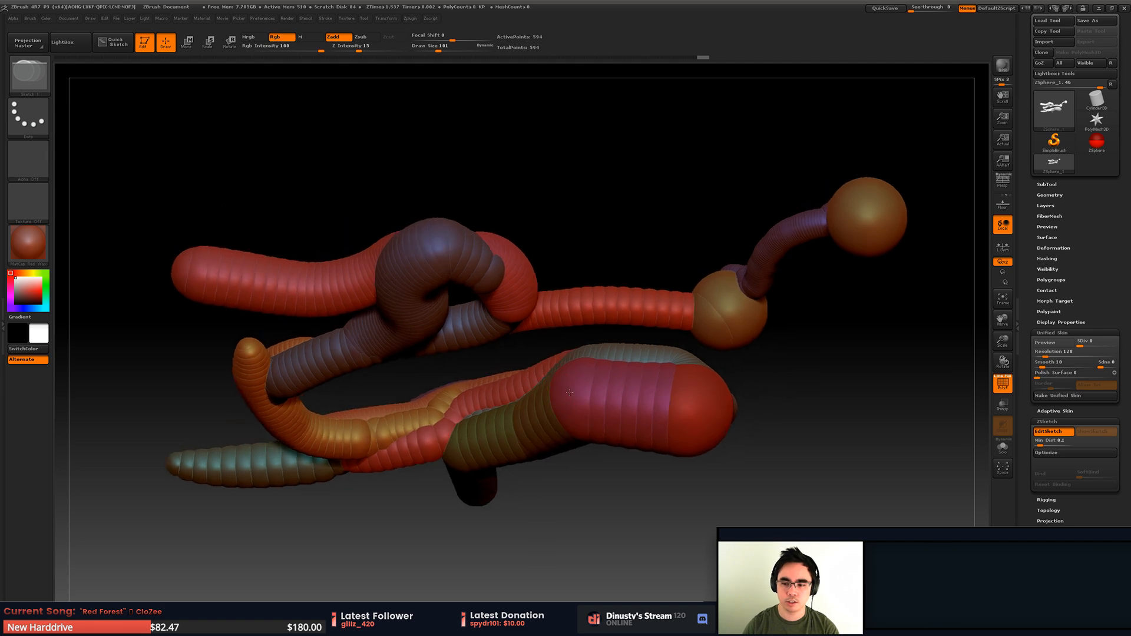
left_click_drag(570, 391, 707, 299)
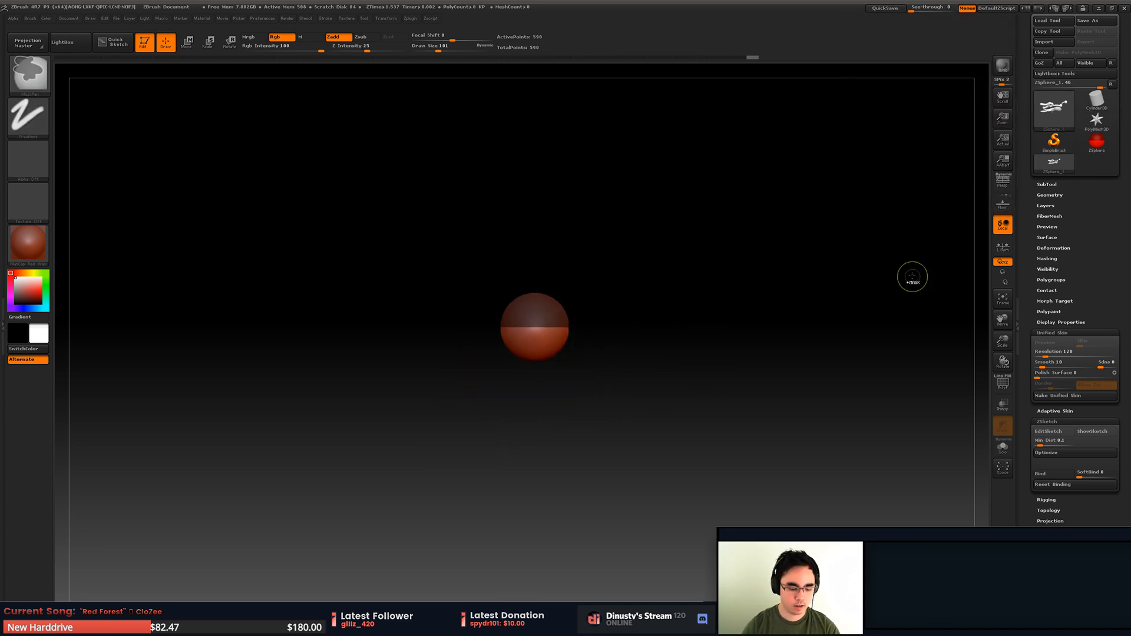
Enable sketching on the freshly loaded ZSphere.
left_click(68, 18)
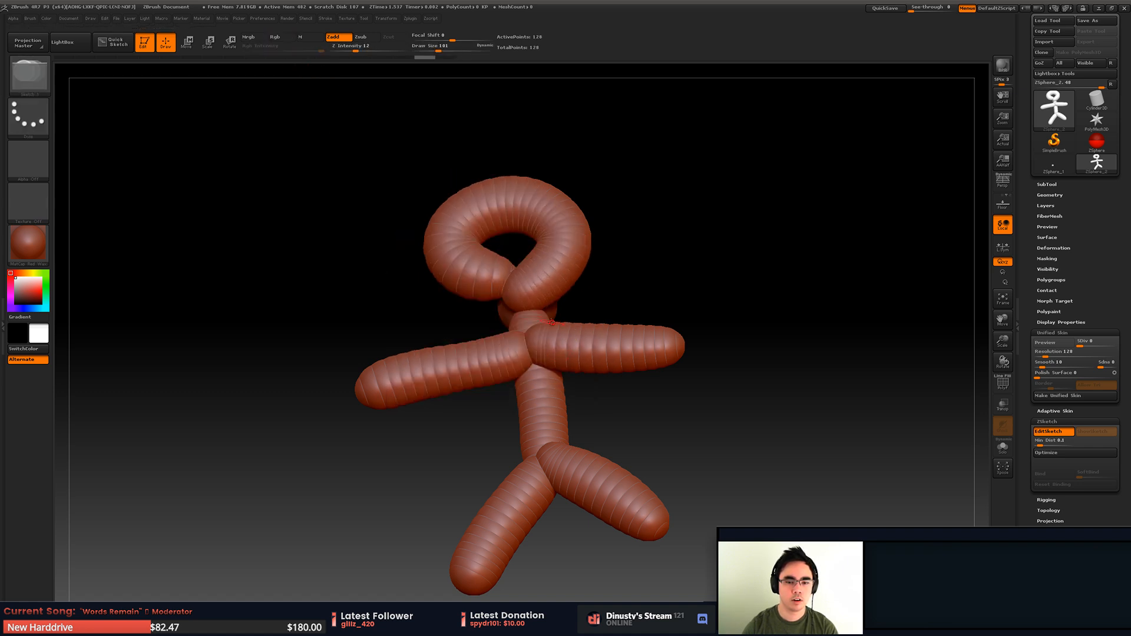
Orbit the stick figure to check it from another angle.
left_click_drag(551, 321, 721, 281)
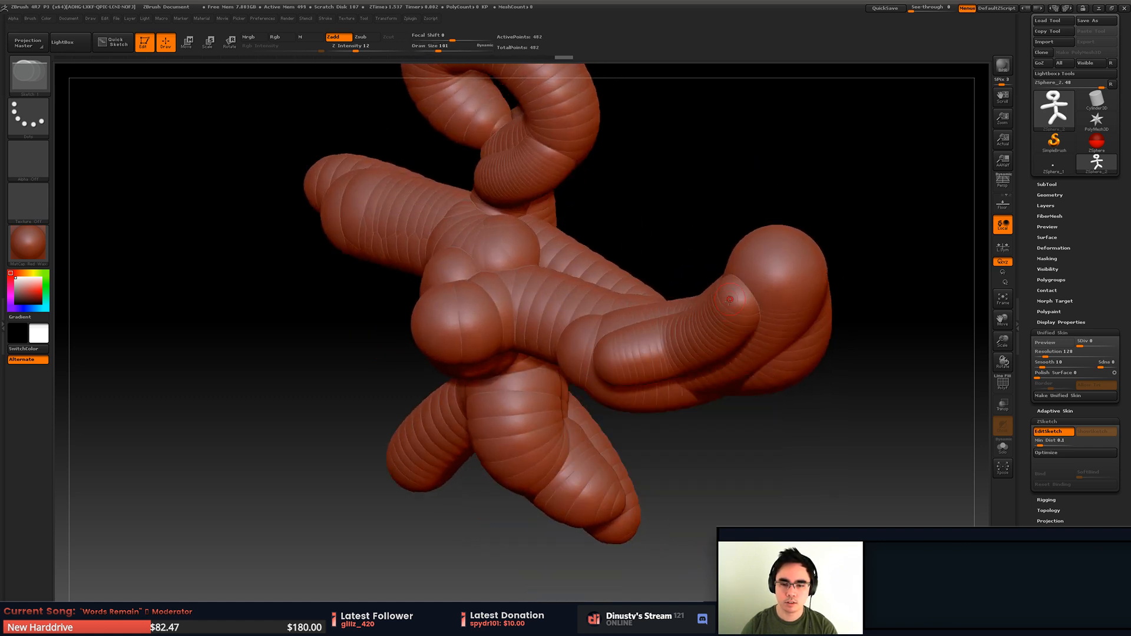
Bulk up the figure's hand, view the sketch as a ShowSketch ghost, then resume solid editing.
left_click_drag(729, 299, 761, 319)
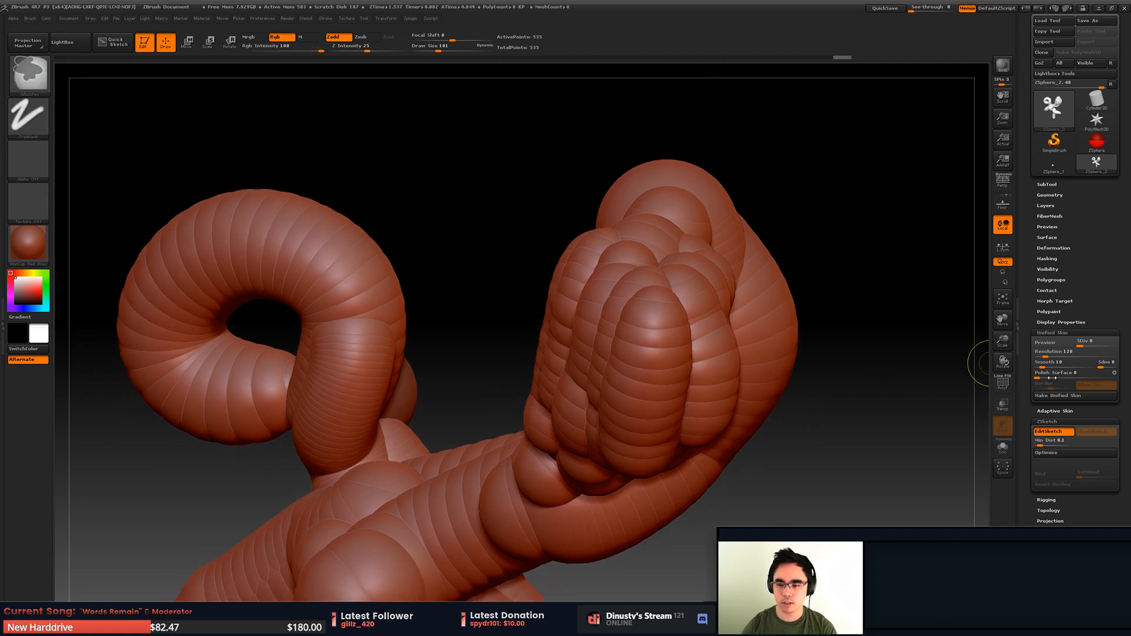
left_click(1095, 431)
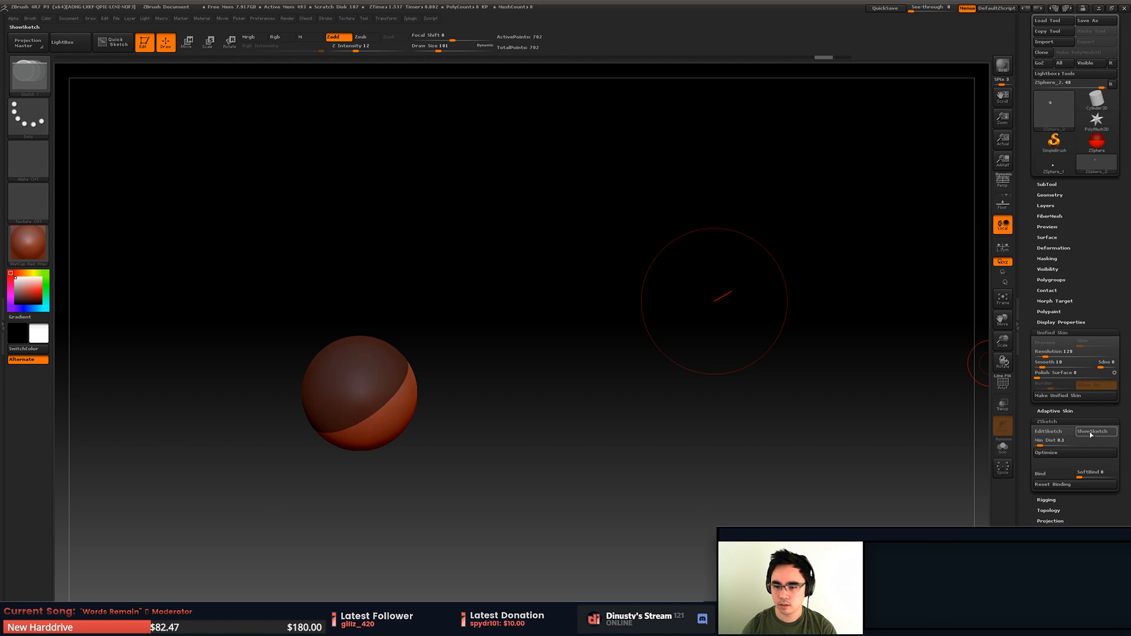
left_click(1094, 432)
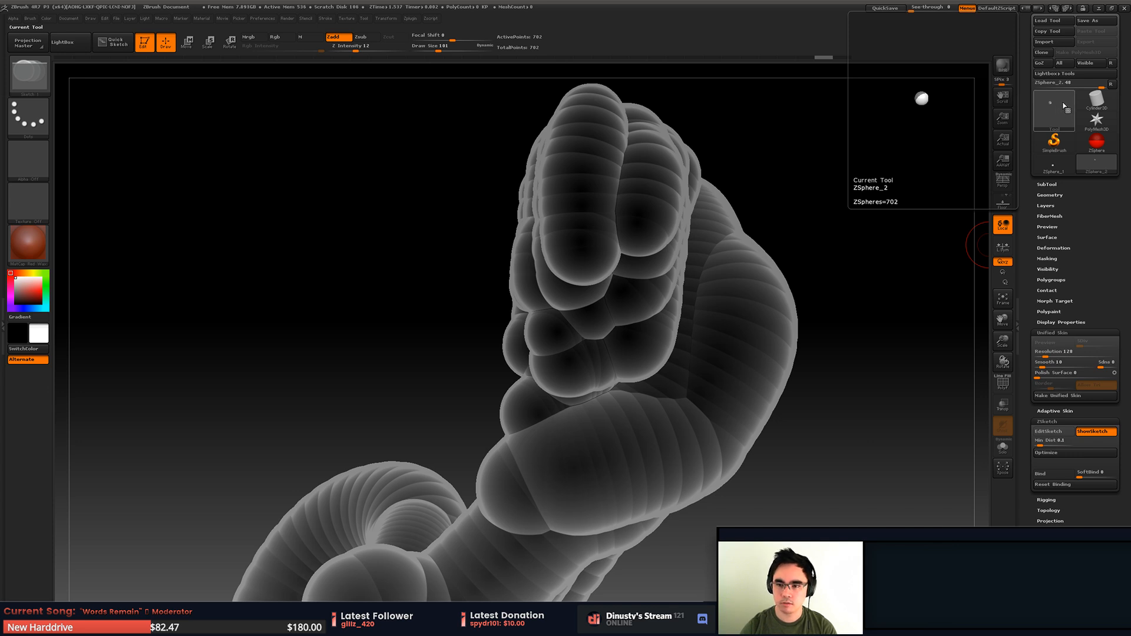
mouse_move(1068, 105)
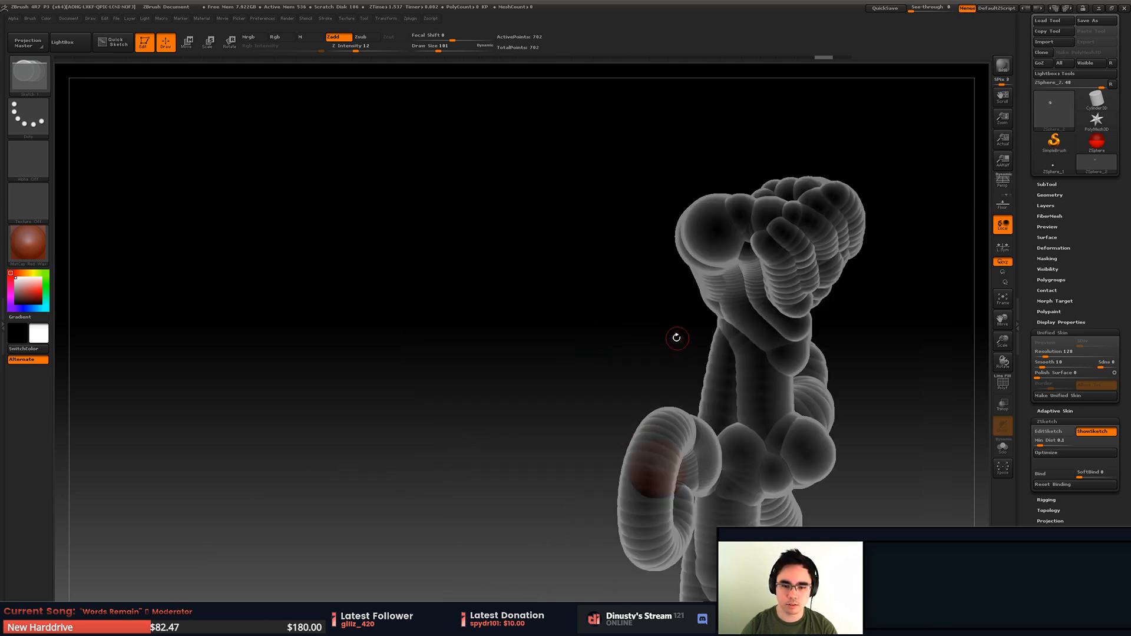
left_click_drag(677, 338, 714, 289)
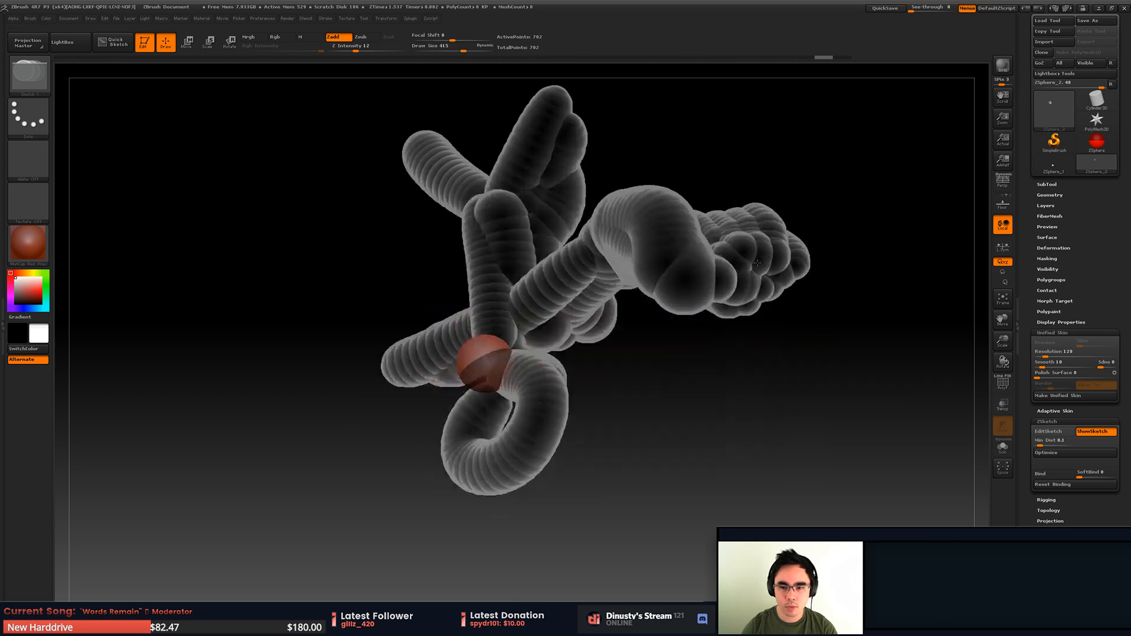
left_click(1049, 431)
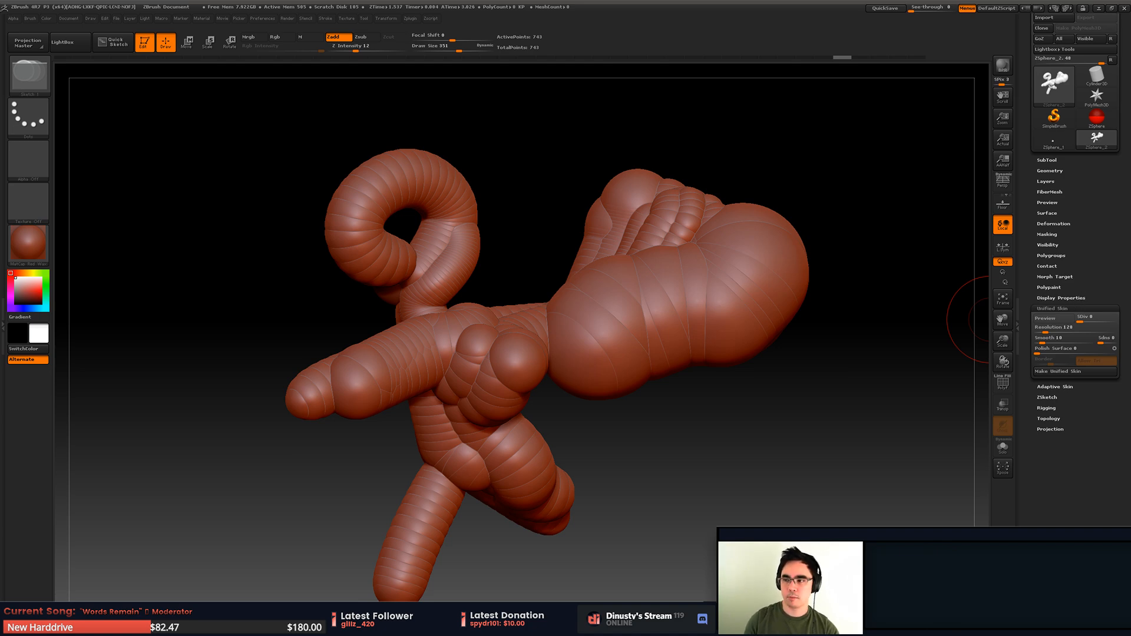
Make a Unified Skin mesh from the stick-figure sketch.
left_click(1074, 372)
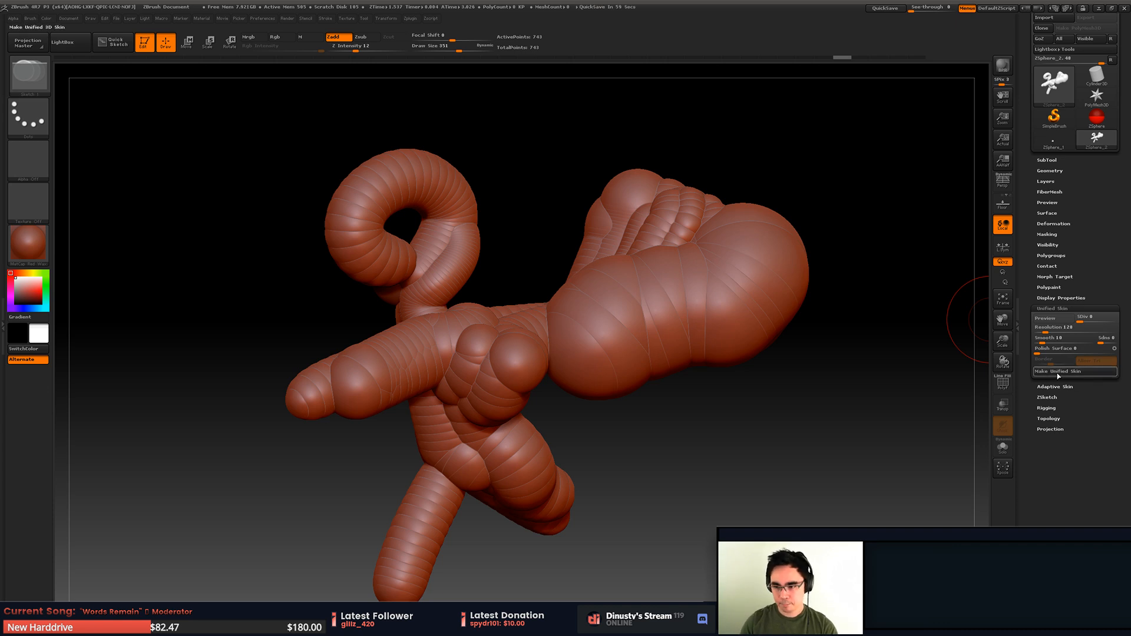
mouse_move(1075, 371)
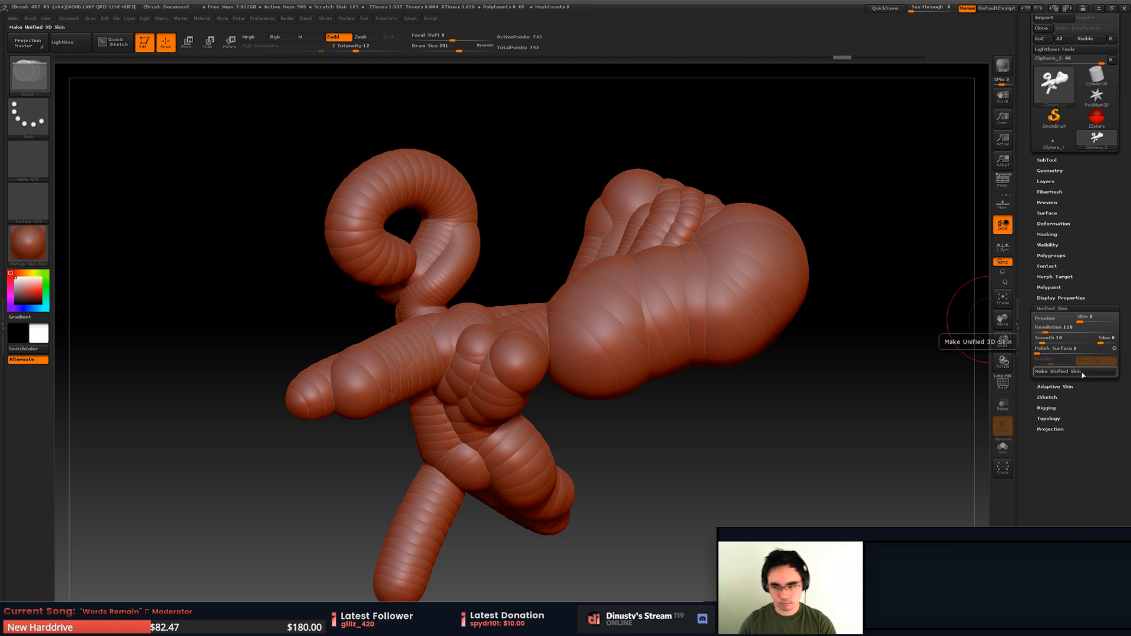
left_click(1074, 371)
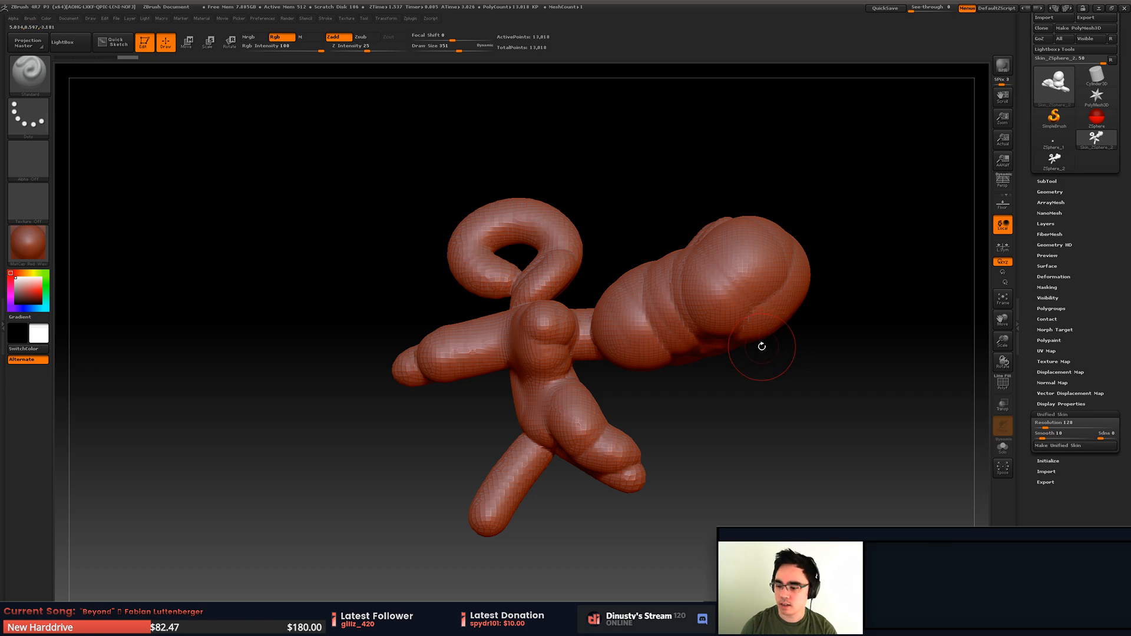
Orbit the new Skin_ZSphere mesh to inspect its smooth surface.
left_click_drag(762, 347, 837, 236)
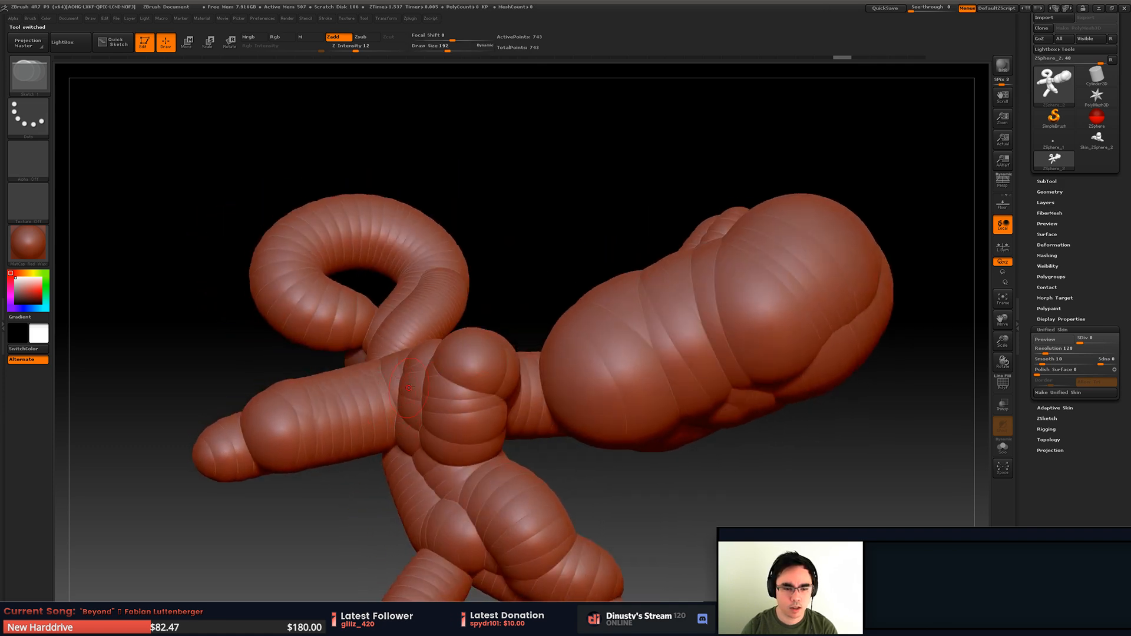
Zoom into the ZSphere_2 sketch's torso and preview its unified skin.
left_click_drag(407, 387, 379, 404)
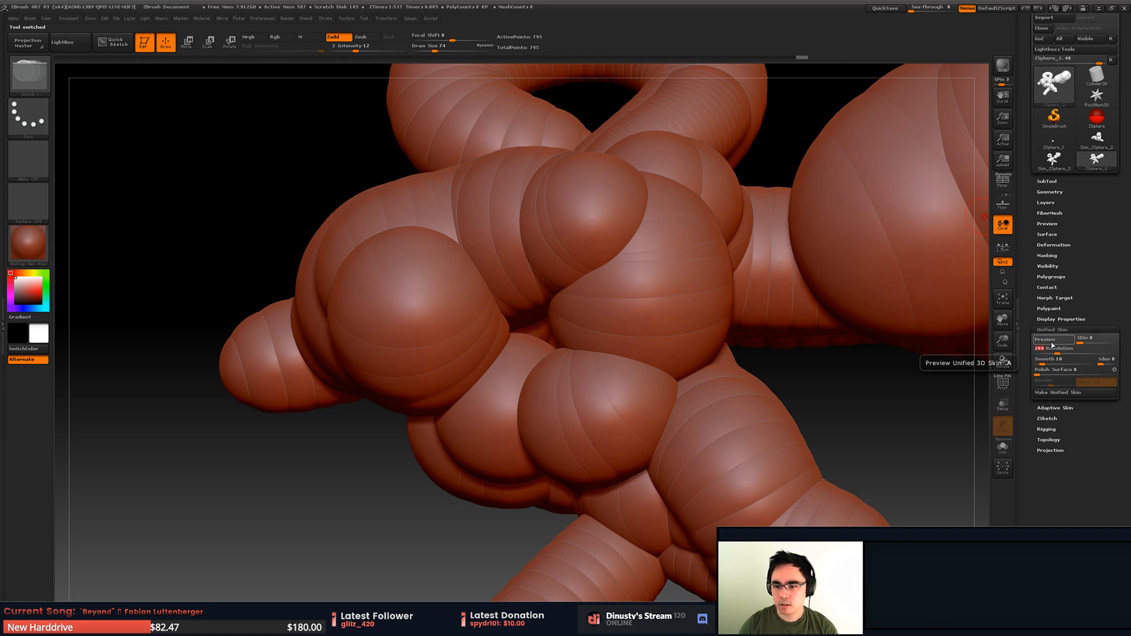
left_click(1073, 391)
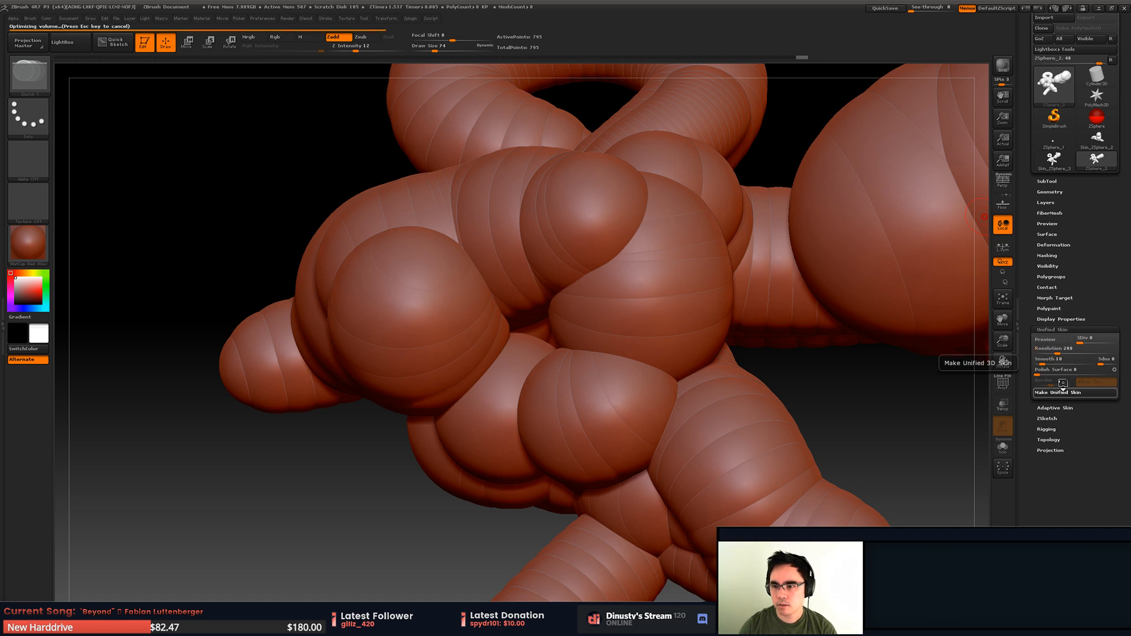
Make the unified skin mesh from the ZSketch, producing the faceted Skin_ZSphere geometry.
left_click(1075, 391)
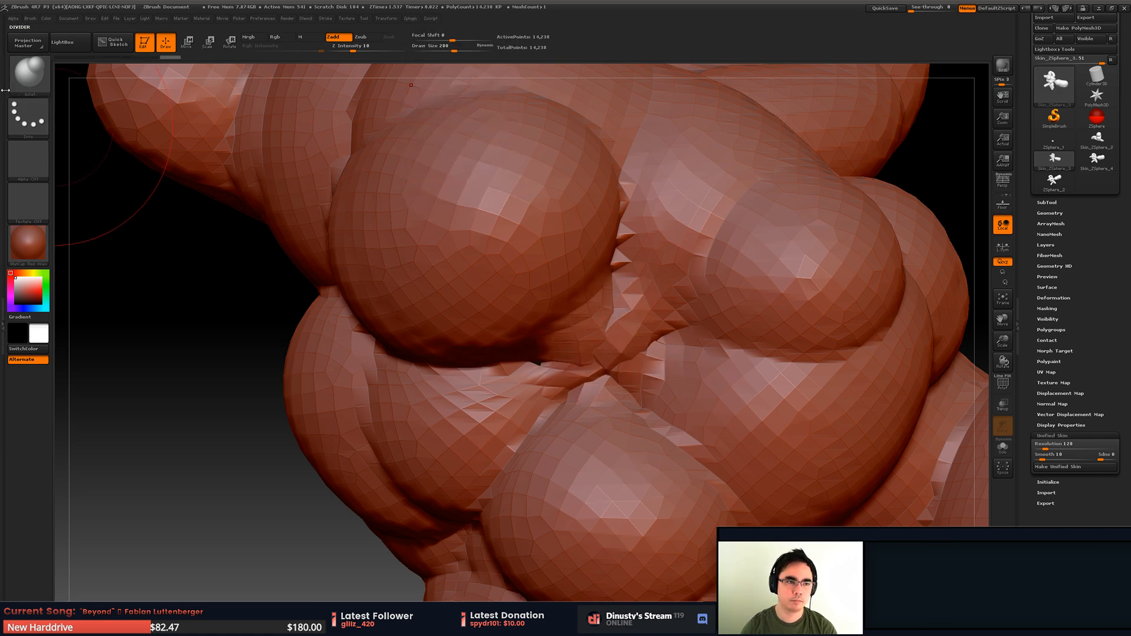
left_click(520, 18)
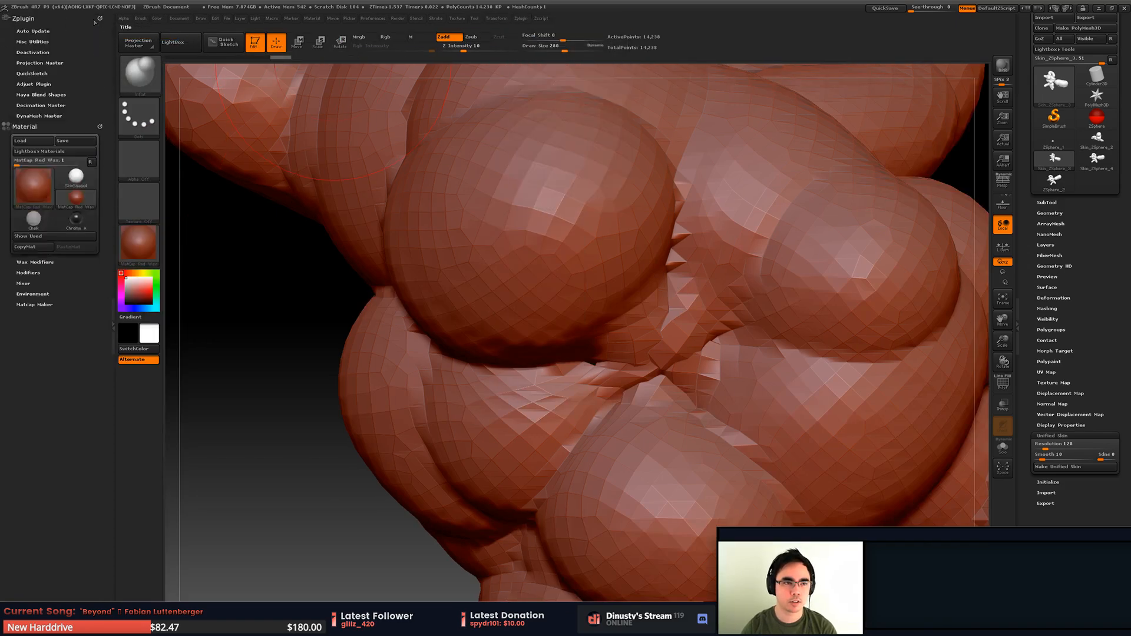
Expand the DynaMesh Master subpalette in the ZPlugin menu.
left_click(39, 114)
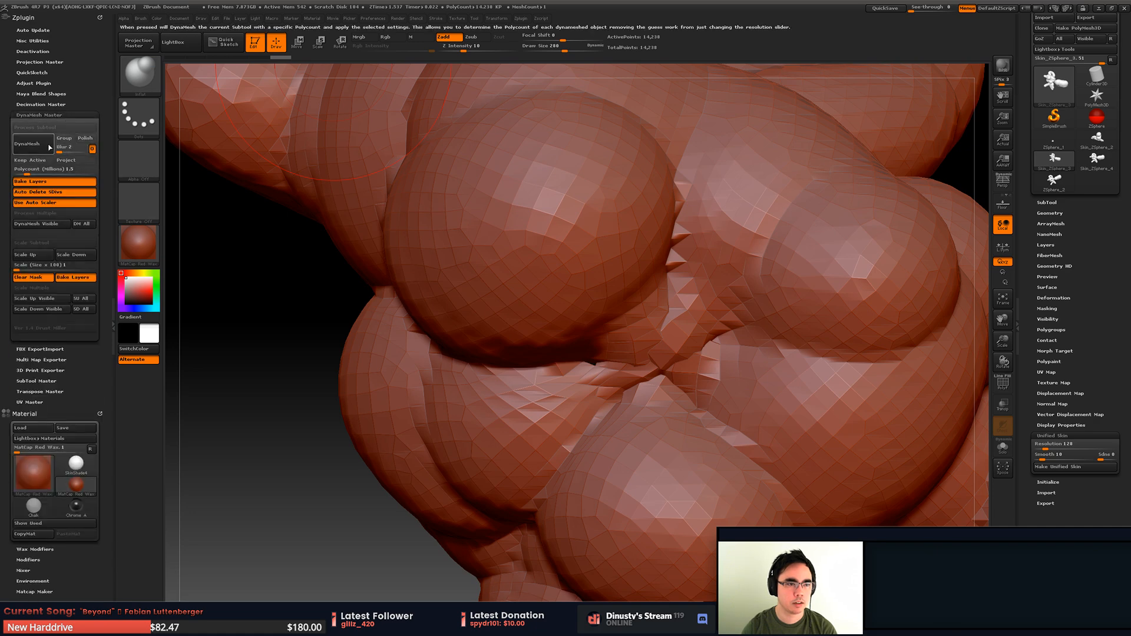